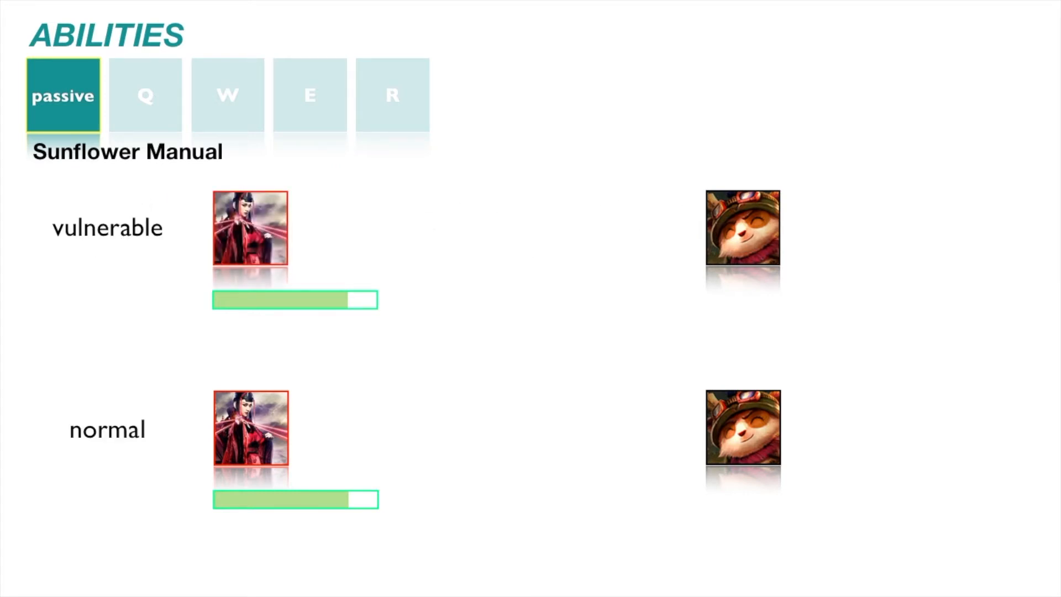
Advance the slideshow to the Q ability slide, 'Technique 1: Maiden's Thread'.
click(145, 94)
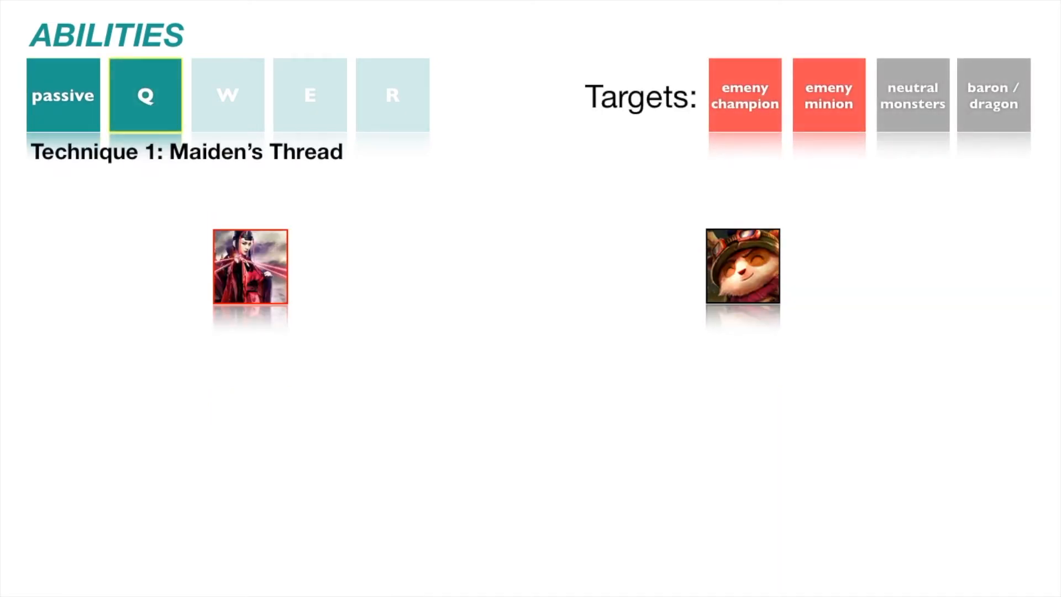
click(227, 94)
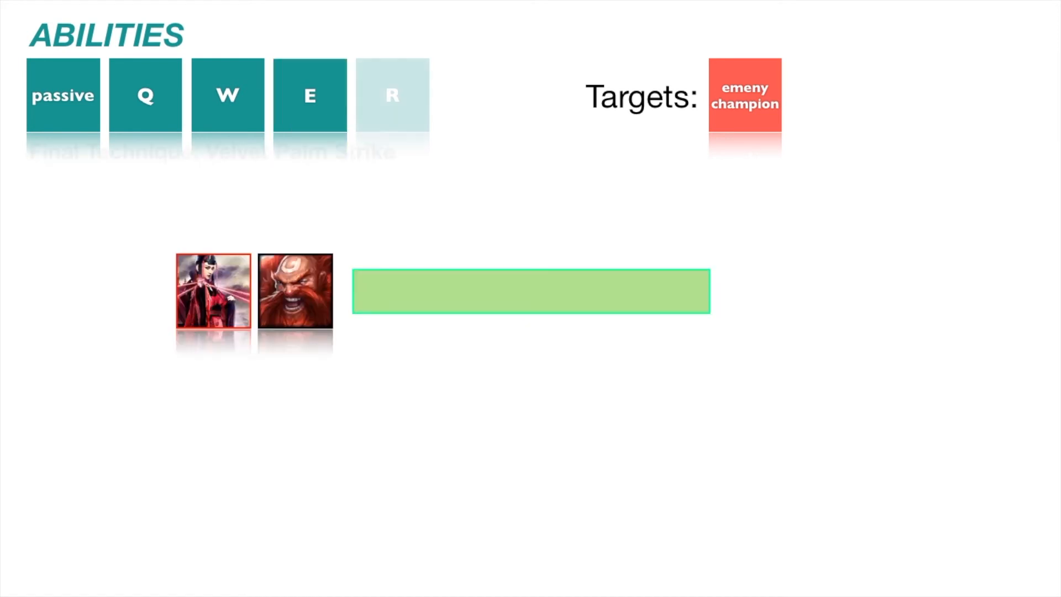
Advance the slideshow to the R slide, 'Final Technique: Velvet Palm Strike'.
click(392, 94)
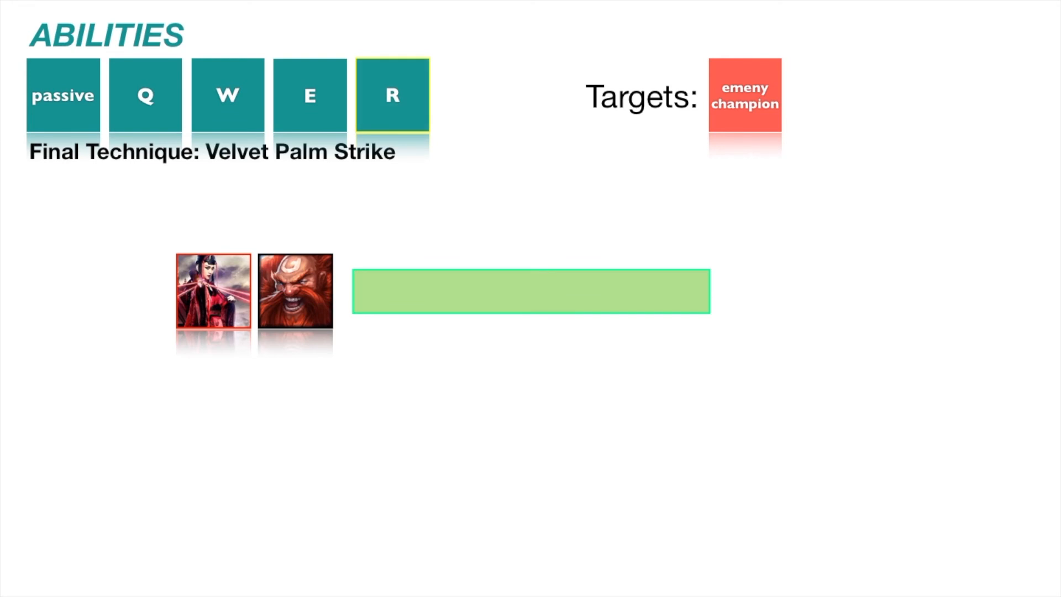